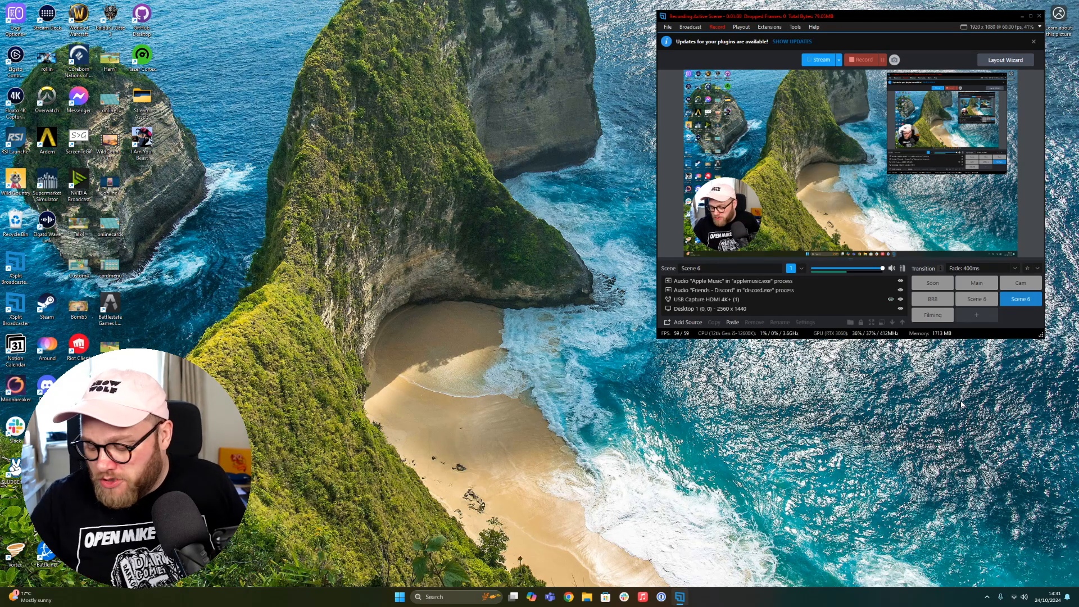
Step: Open the USB Capture HDMI 4K+ camera's properties and try rectangular and other mask shapes
double_click(708, 298)
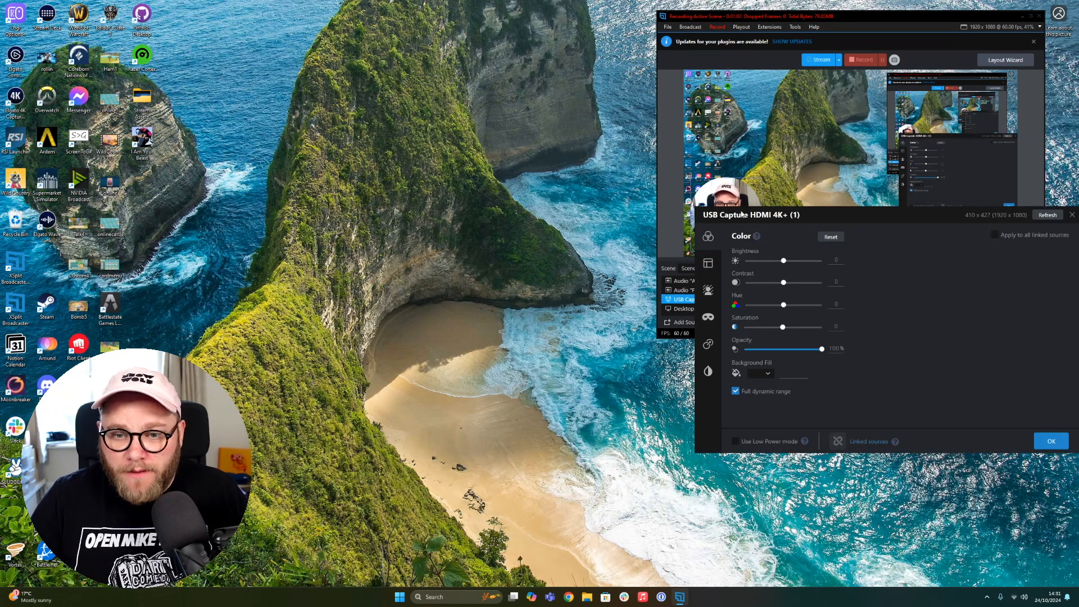
click(708, 236)
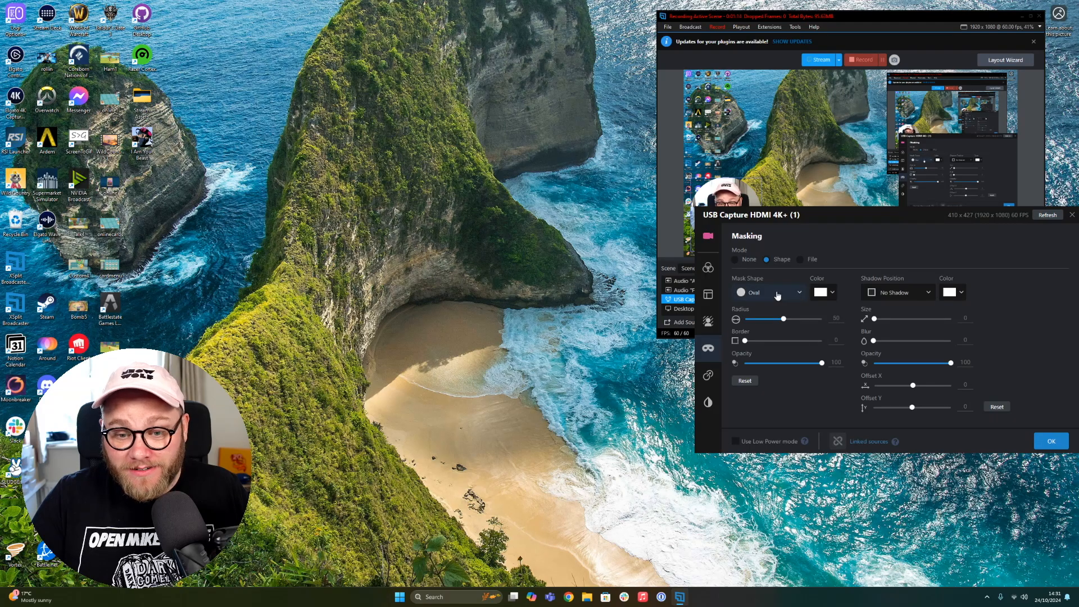
click(769, 291)
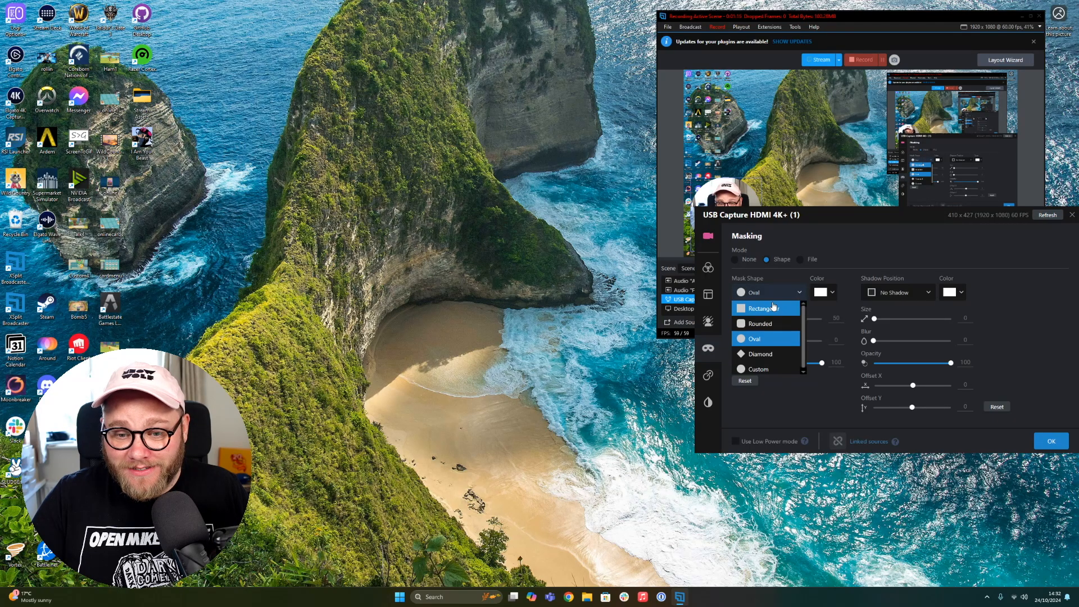
click(763, 308)
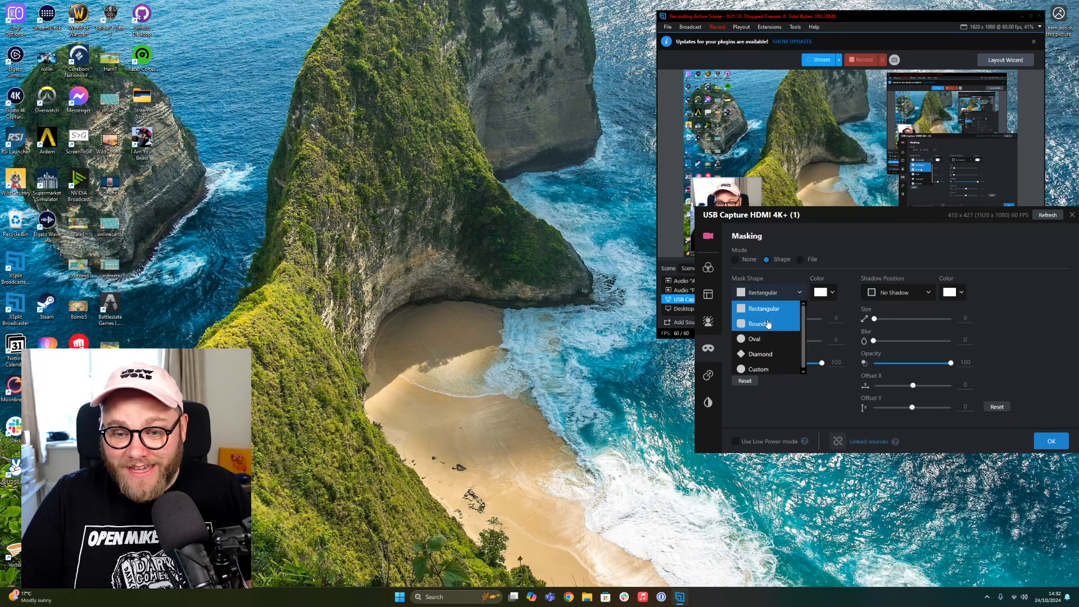
click(753, 338)
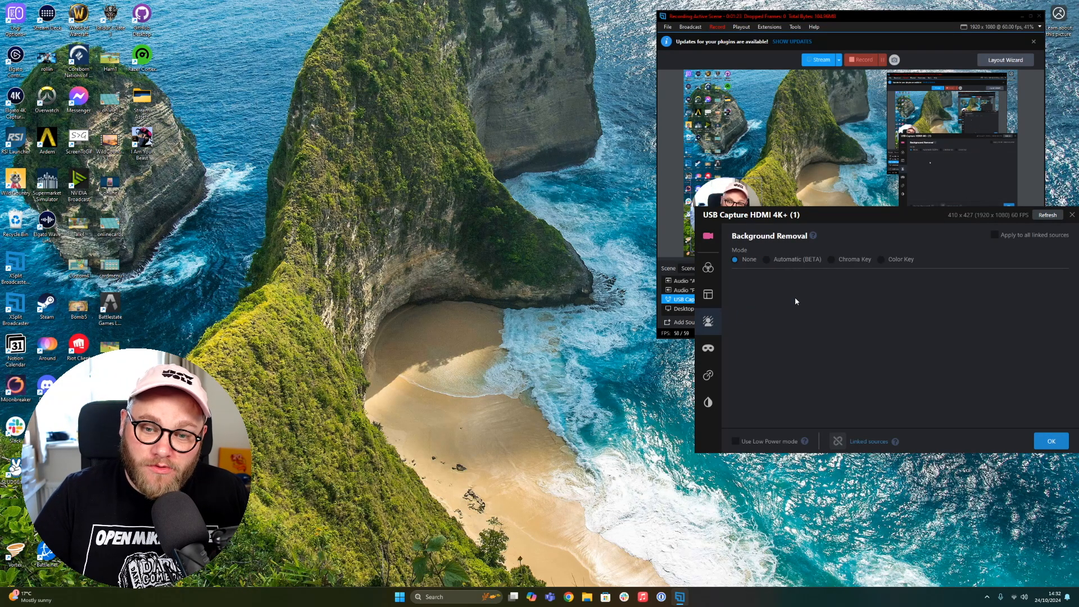
Step: Switch to the camera's Masking tab and choose a masking mode
click(766, 260)
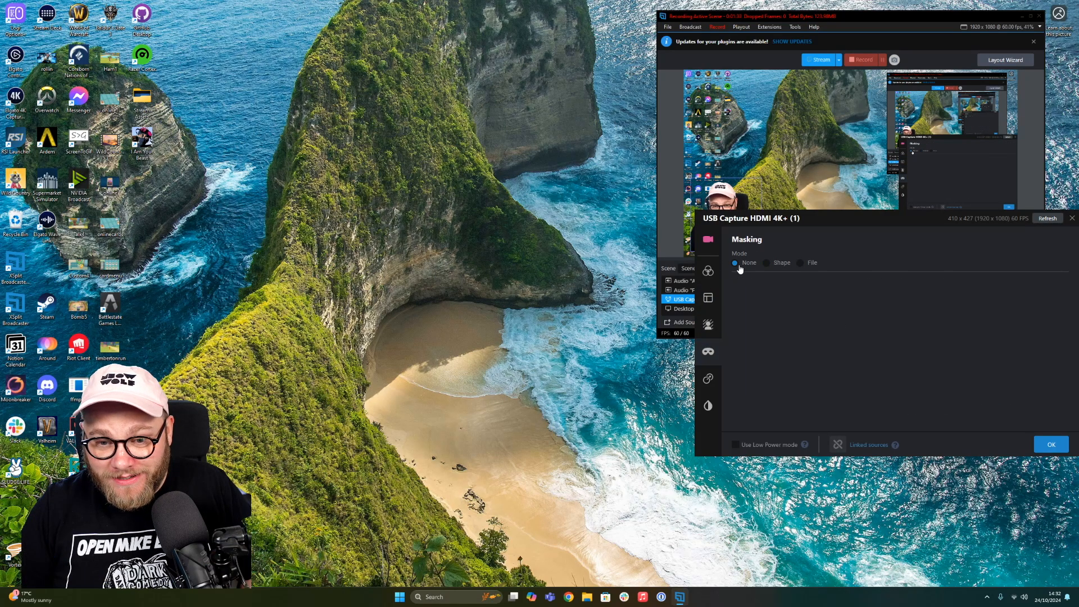
click(1051, 443)
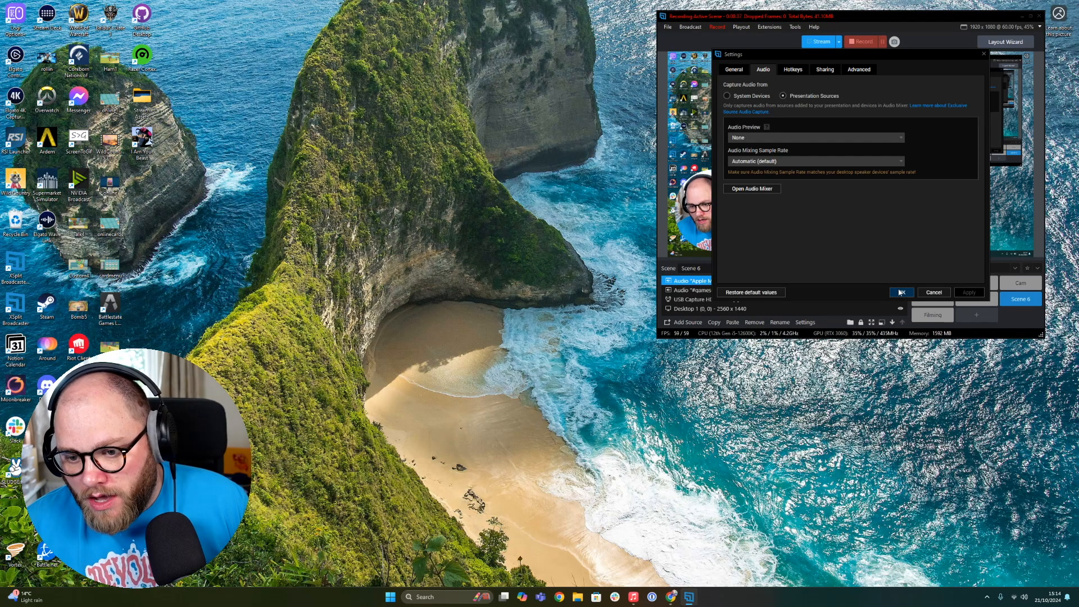
Step: Confirm the Presentation Sources audio capture setting with OK
click(901, 291)
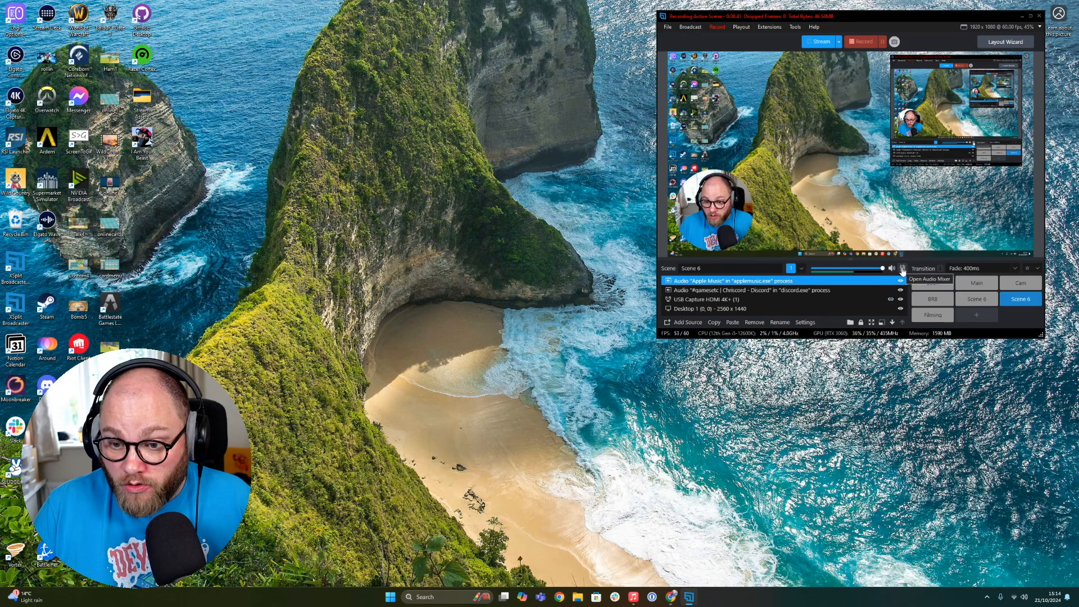
Step: Open the Audio Mixer and scroll through master, global devices and scene audio sources
click(902, 268)
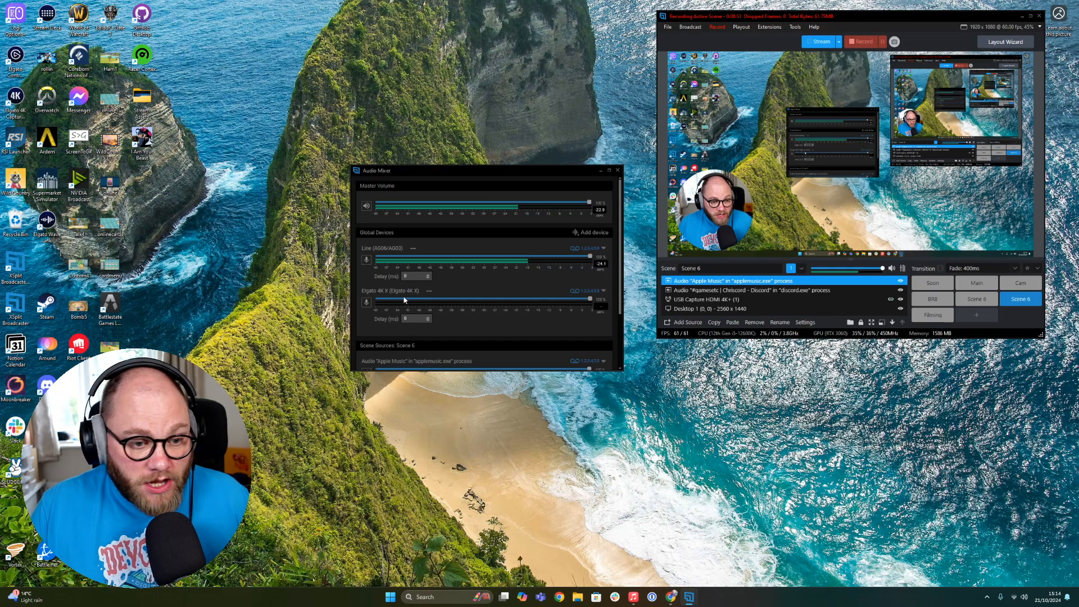
scroll(down, 3)
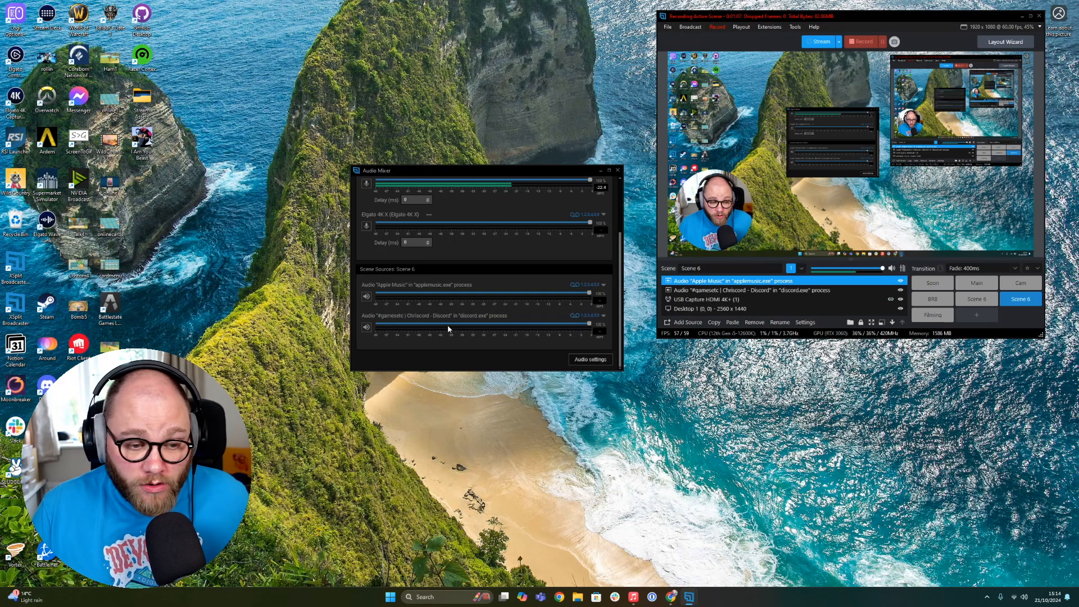
scroll(up, 3)
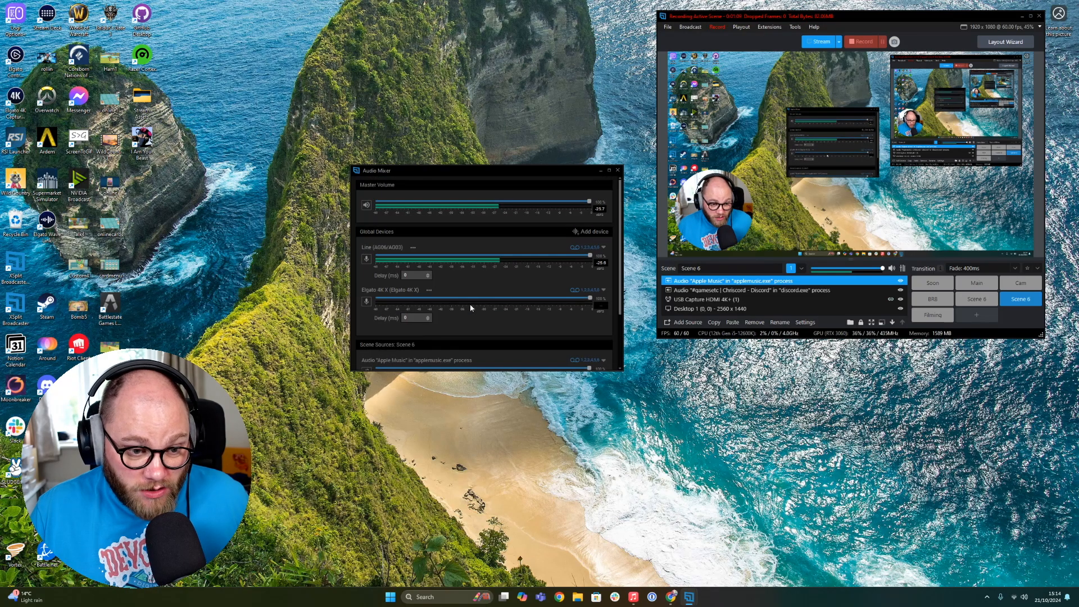
scroll(down, 3)
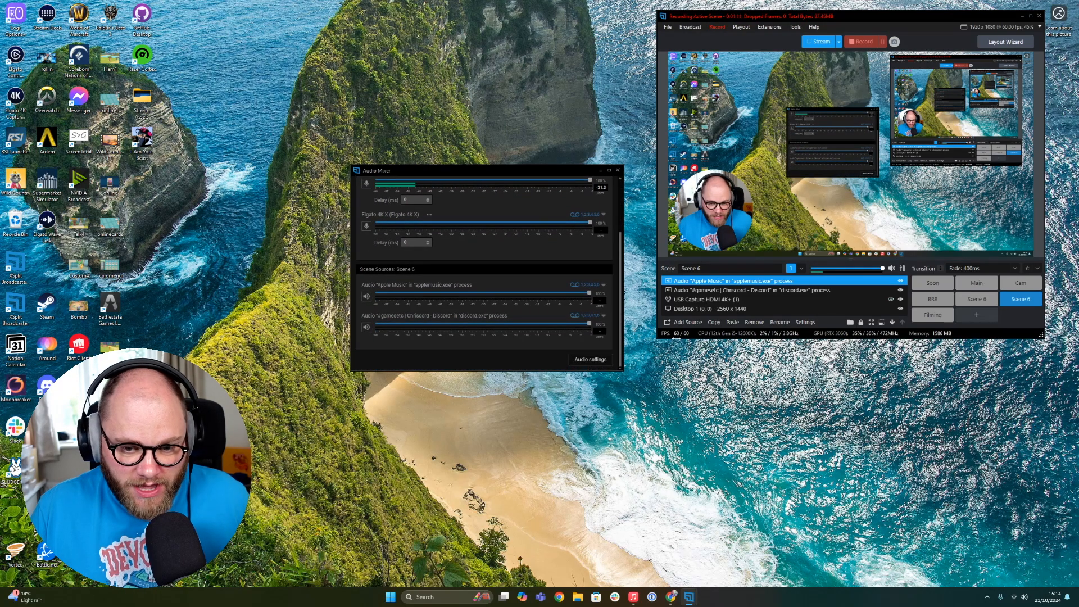
mouse_move(684, 322)
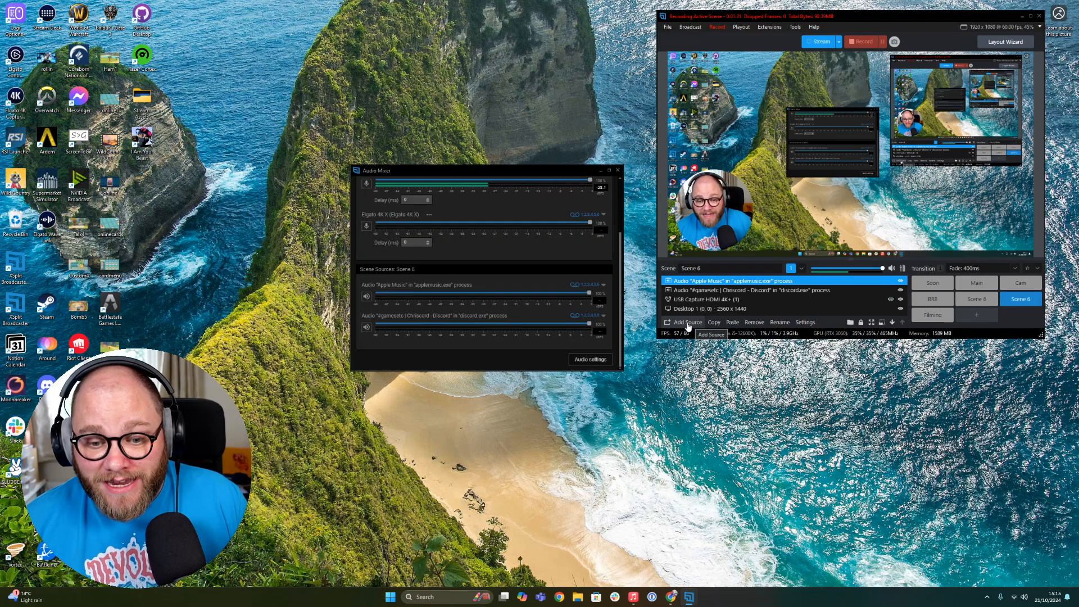
Step: Open the Add Source menu to reach Application Audio's running apps
click(668, 322)
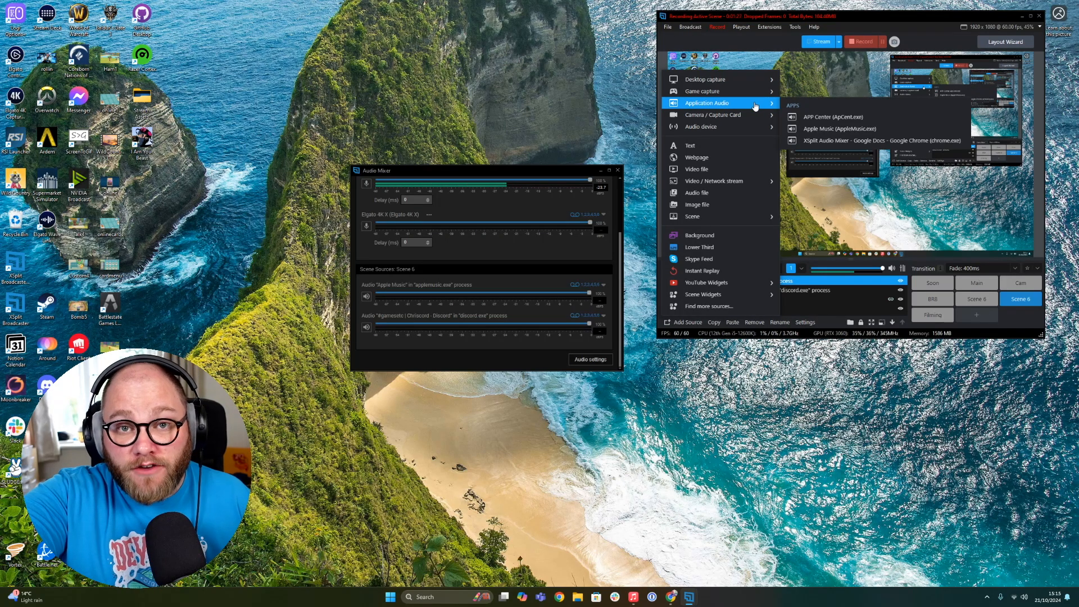
mouse_move(839, 129)
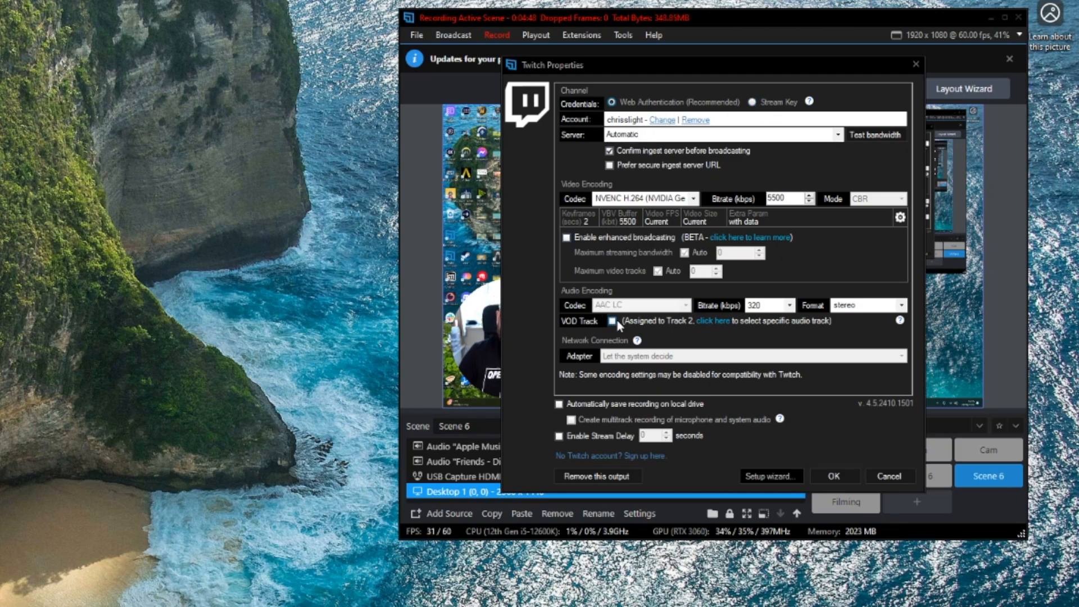
Step: Enable the Twitch VOD Track, pick its audio track, and close the properties
click(611, 322)
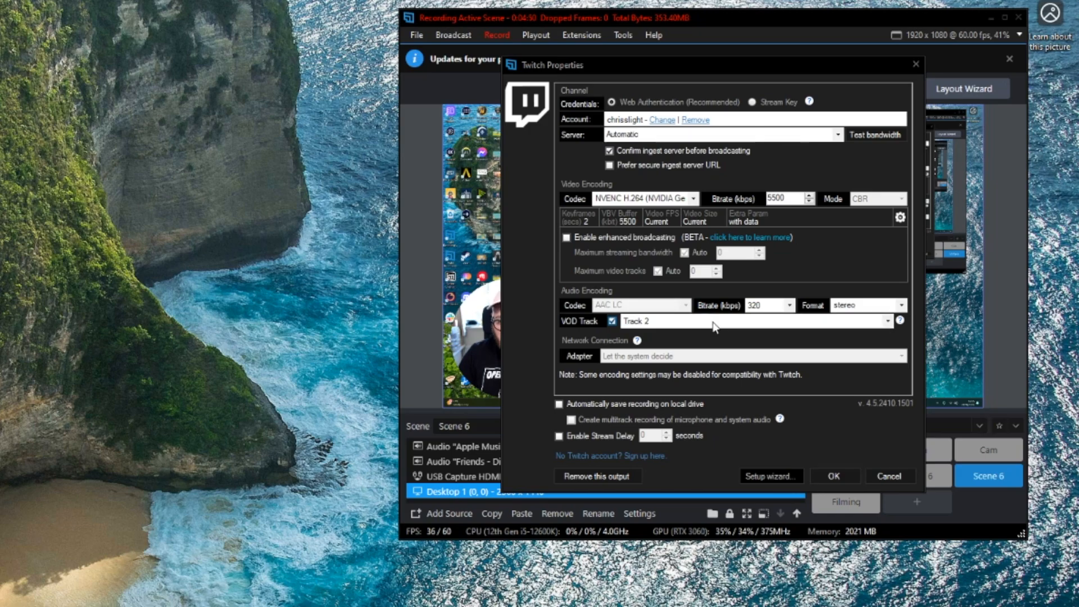
click(888, 321)
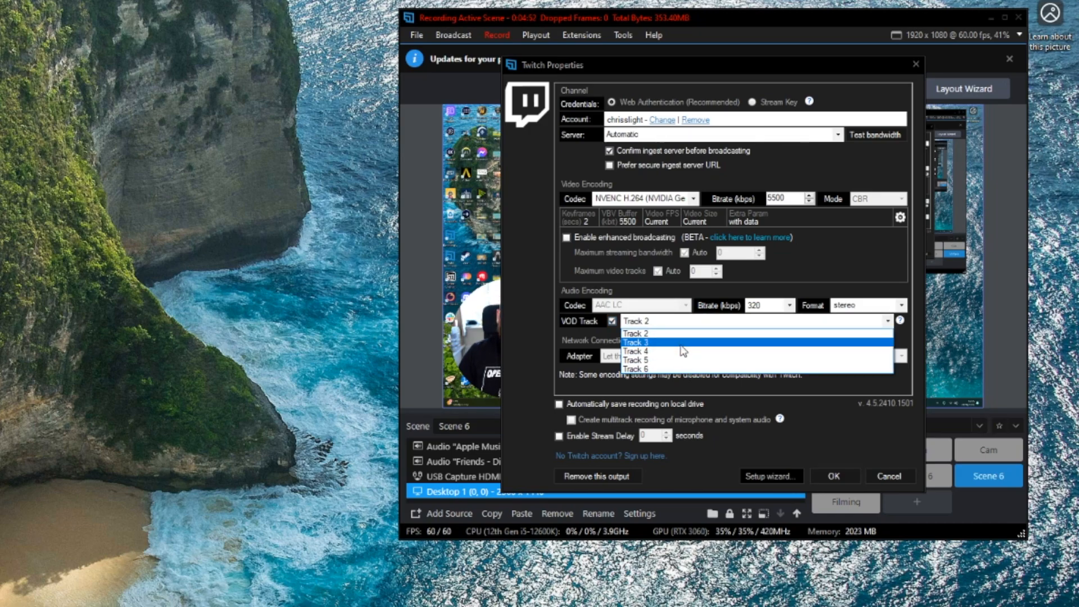
click(635, 334)
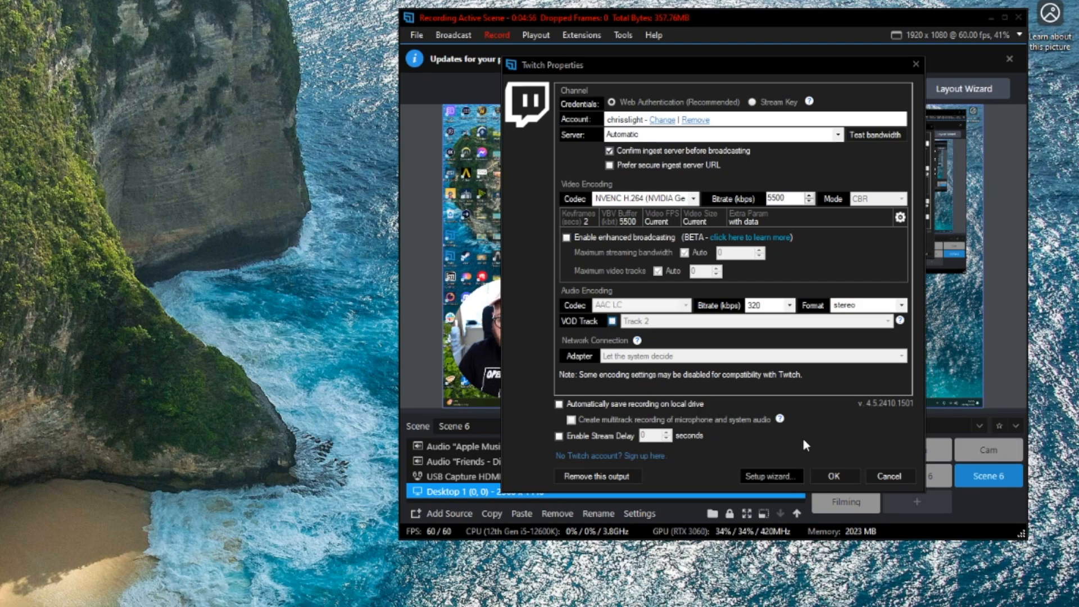
click(833, 475)
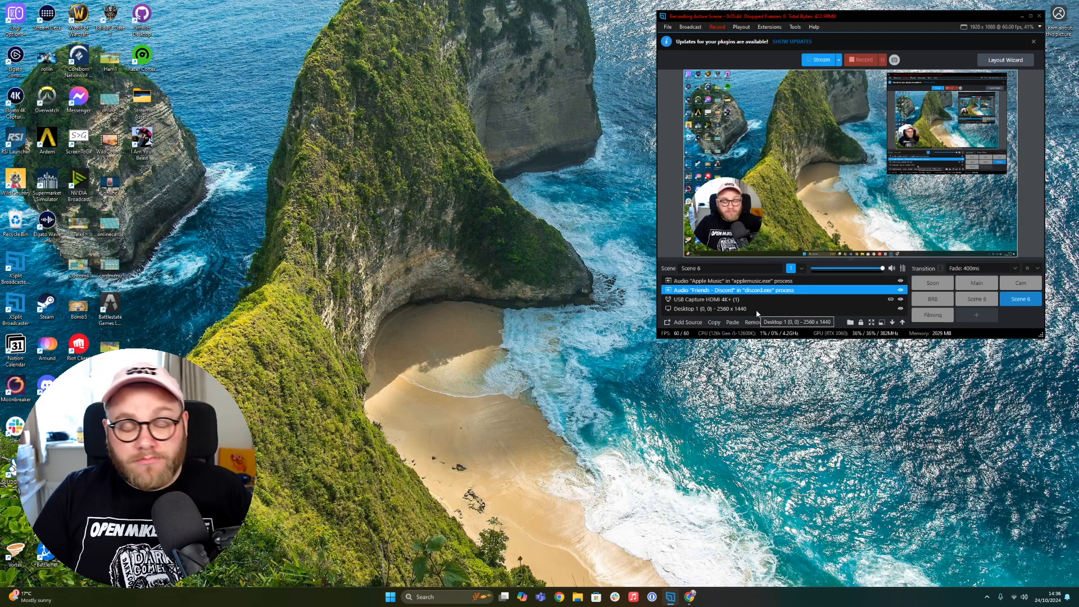
Step: Open the Plugin Store from the plugin update banner's SHOW UPDATES
click(861, 59)
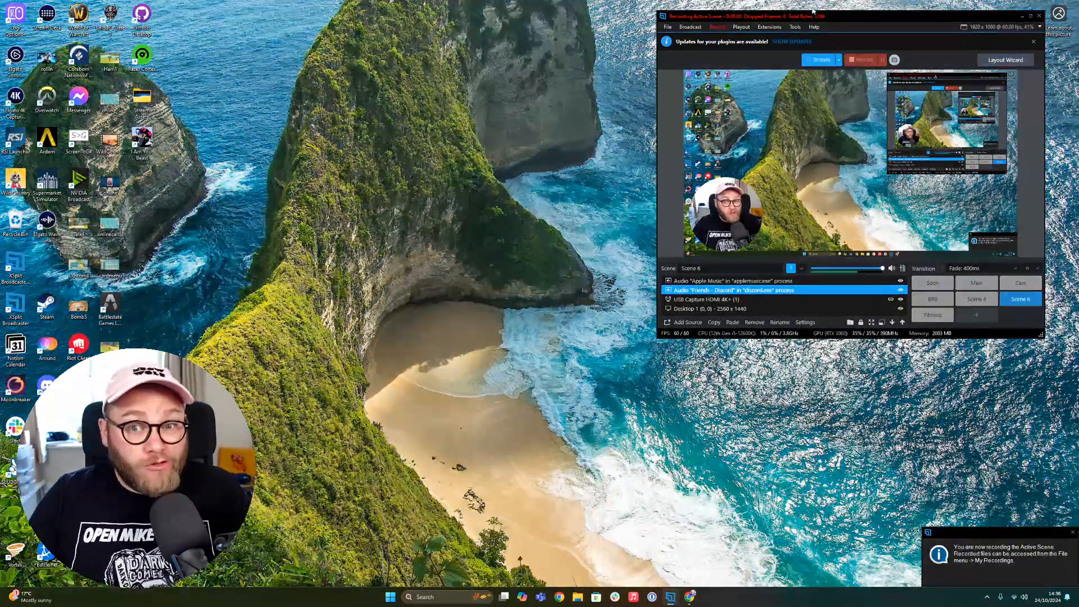
click(791, 41)
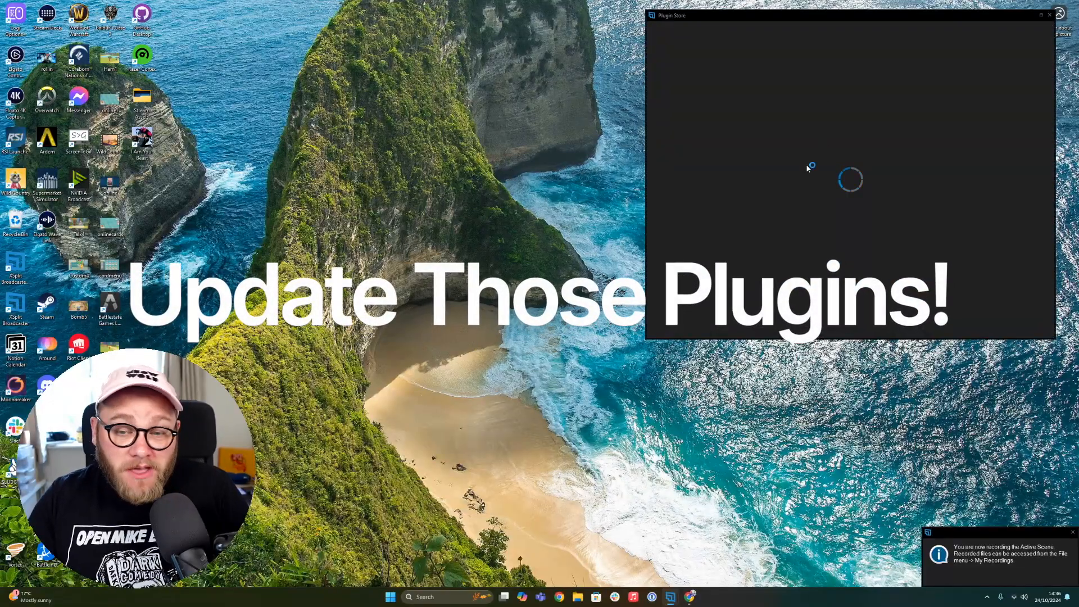